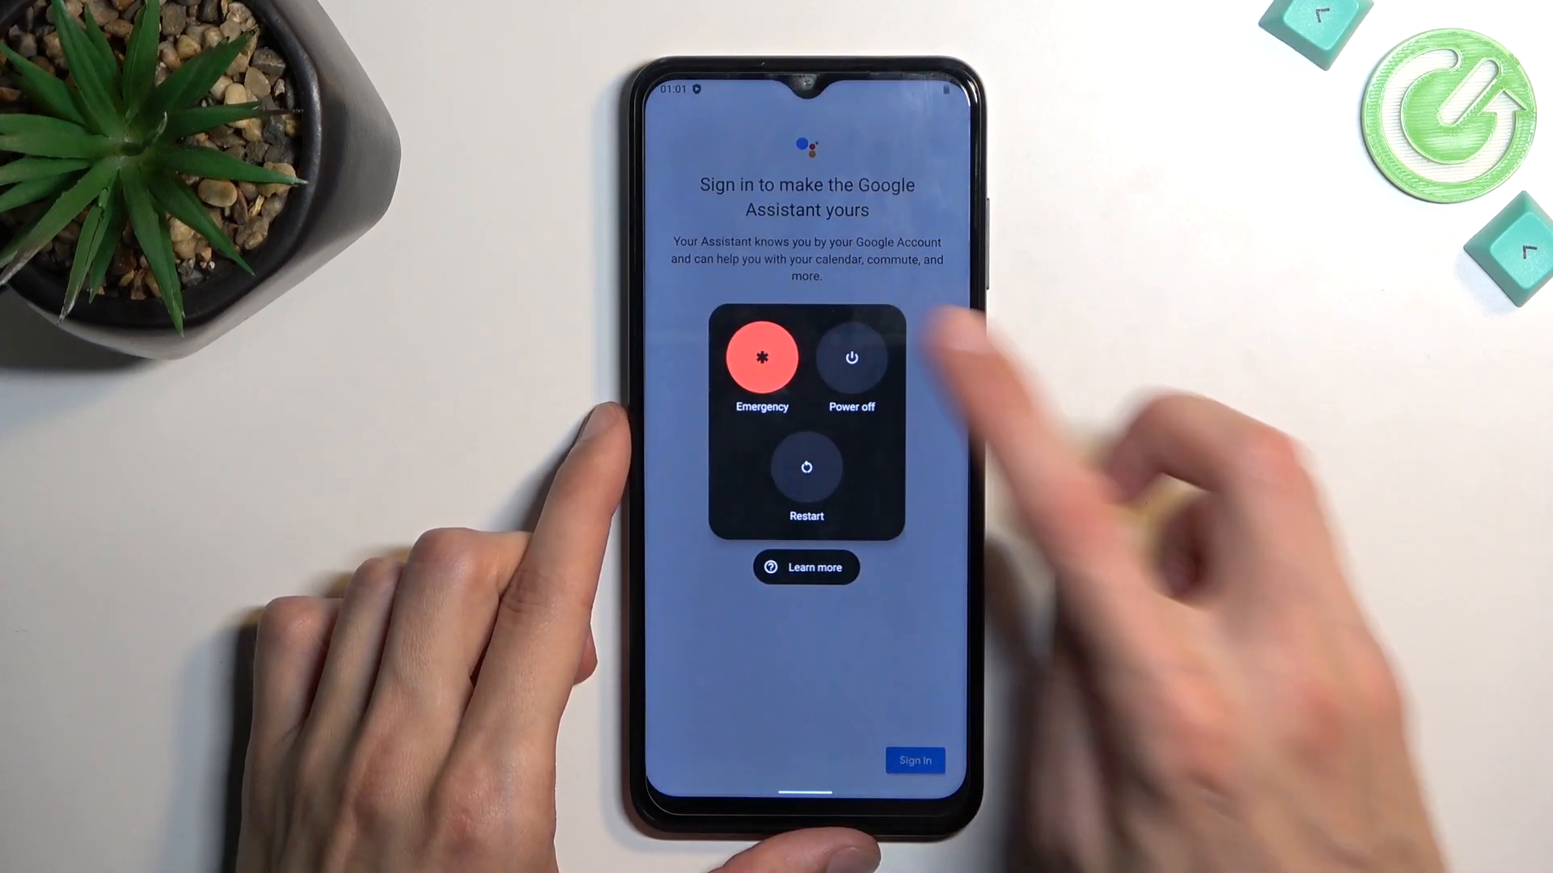
Step: Shut the phone down by choosing Power off in the power menu
{"action": "left_click", "coordinate": [851, 357]}
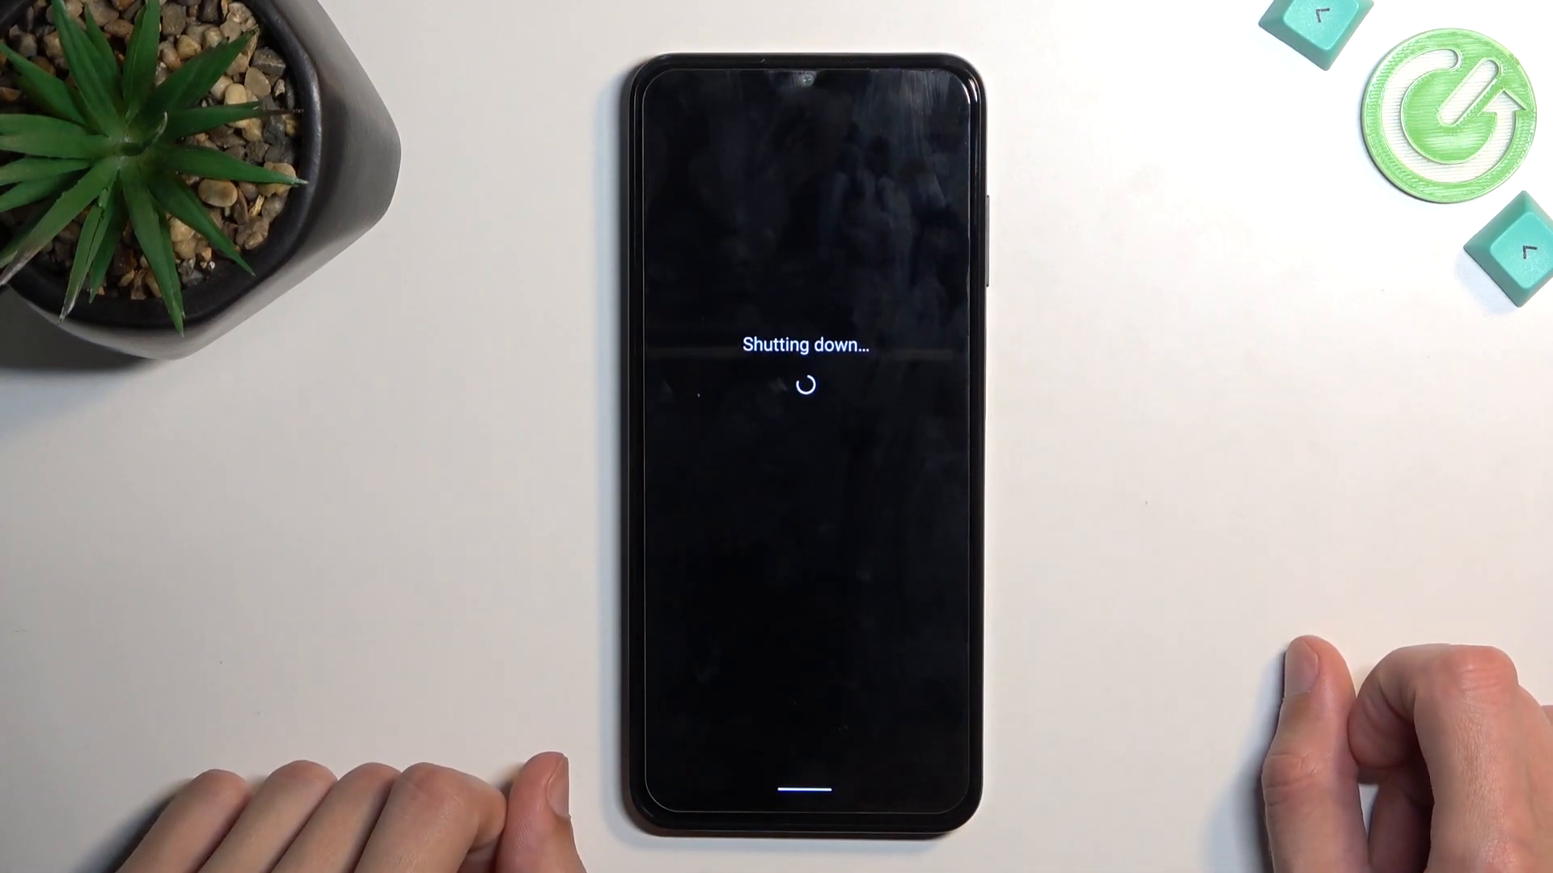